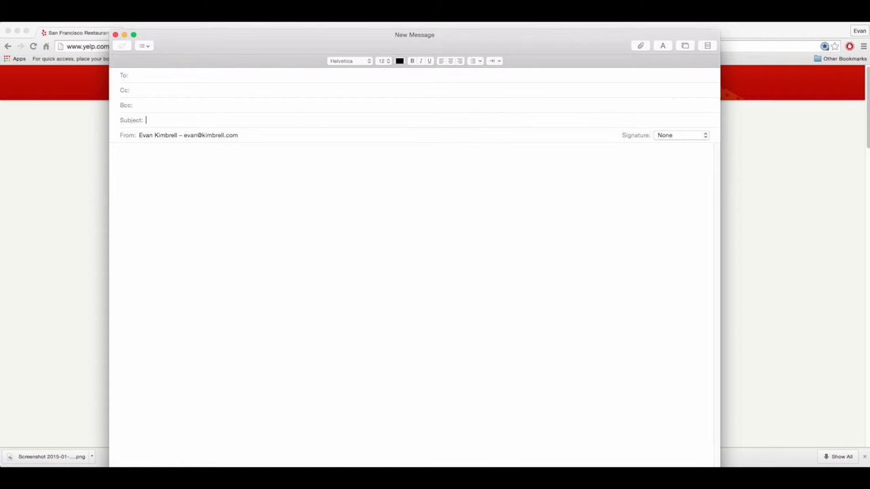
# - Enter the subject 'Need 5 minutes of feedback' in the new message
pyautogui.write('Need 5')
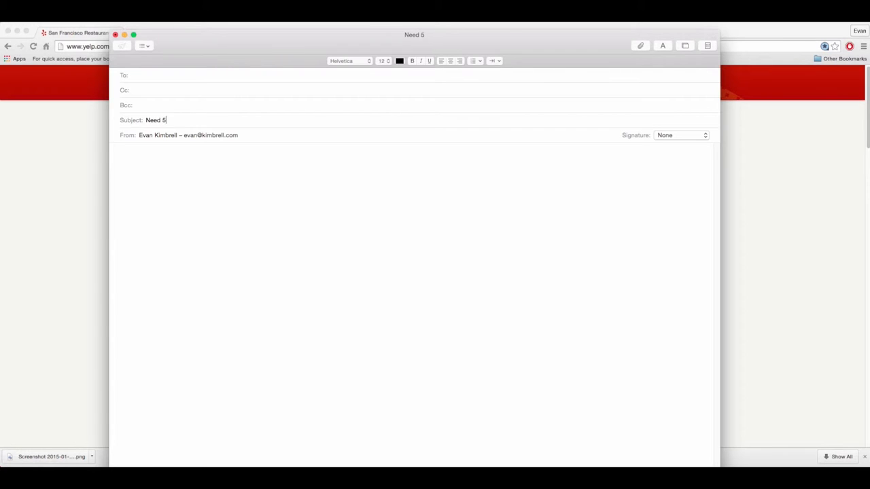
pyautogui.write('minutes of f')
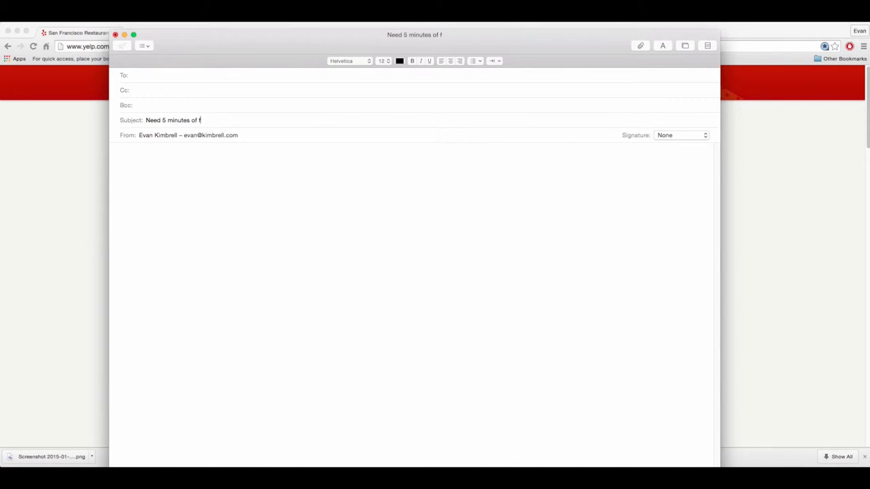
pyautogui.write('eedba')
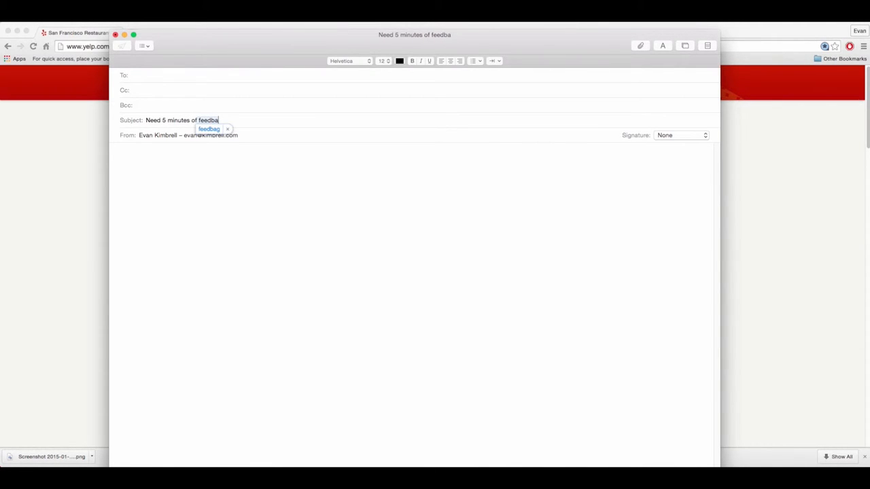
pyautogui.write('ck')
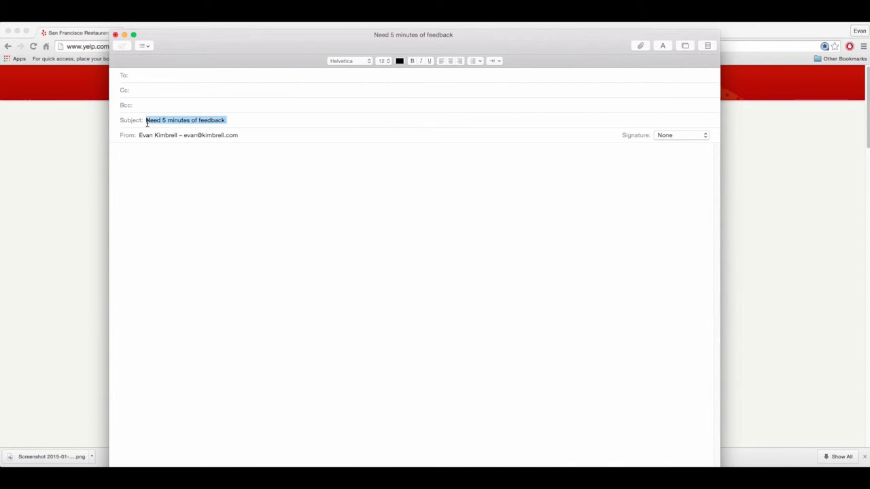
# - Replace the subject with 'Hey can I have your opinion on something?'
pyautogui.write('Need')
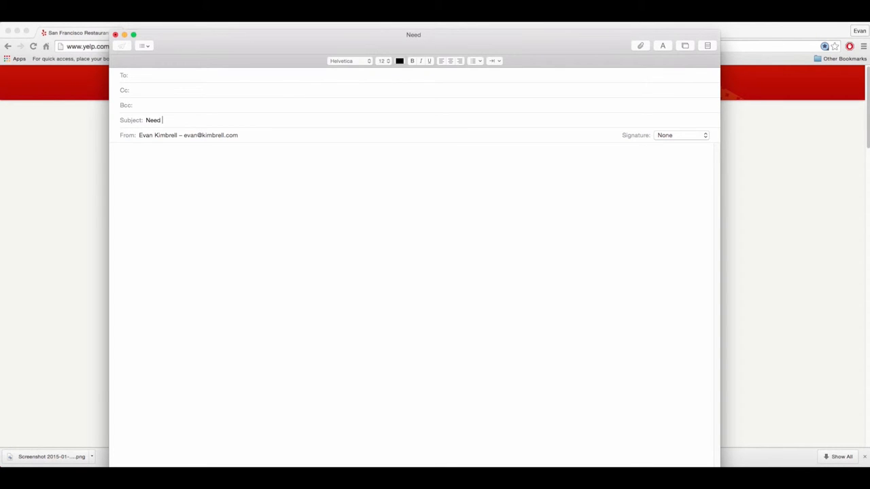
pyautogui.write('help')
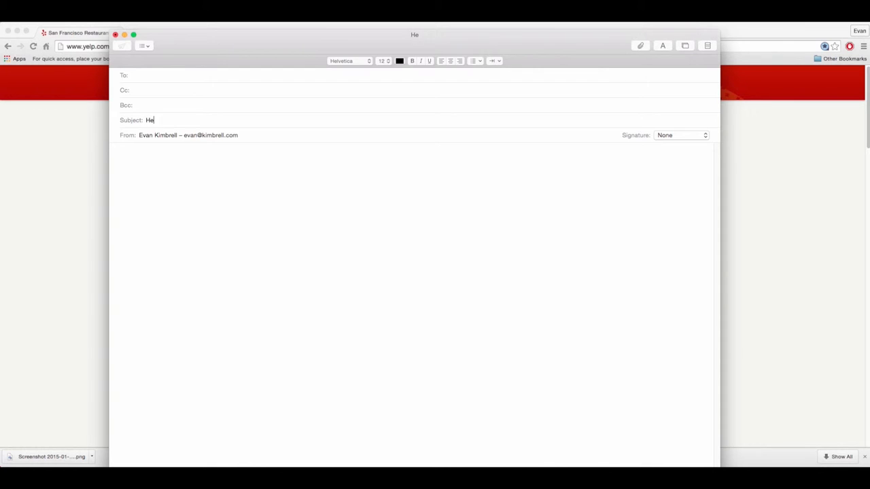
pyautogui.write('y can I have your')
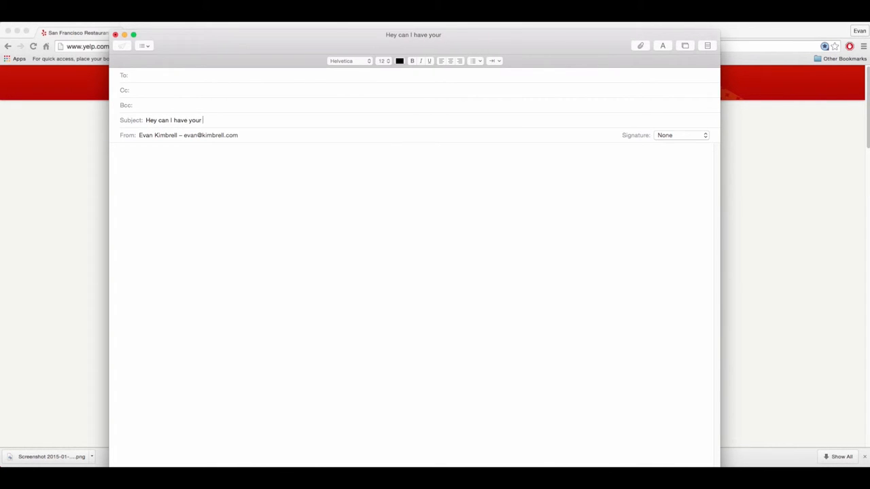
pyautogui.write('opinion')
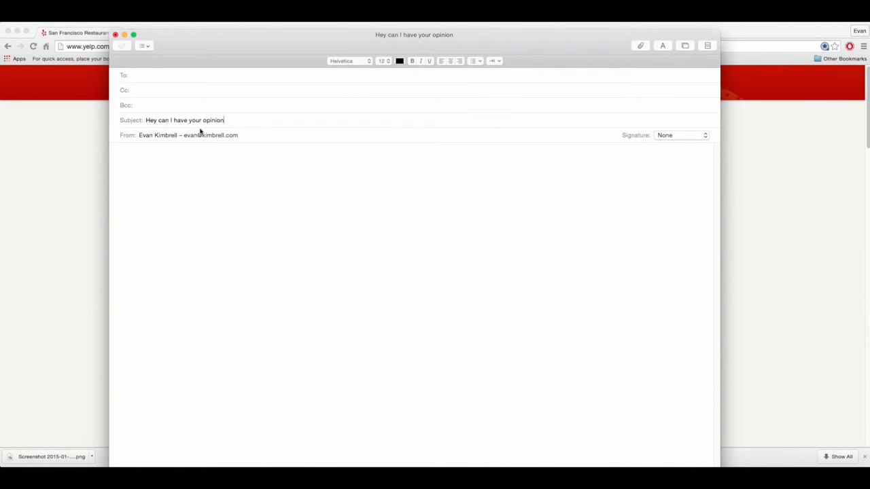
pyautogui.write('on')
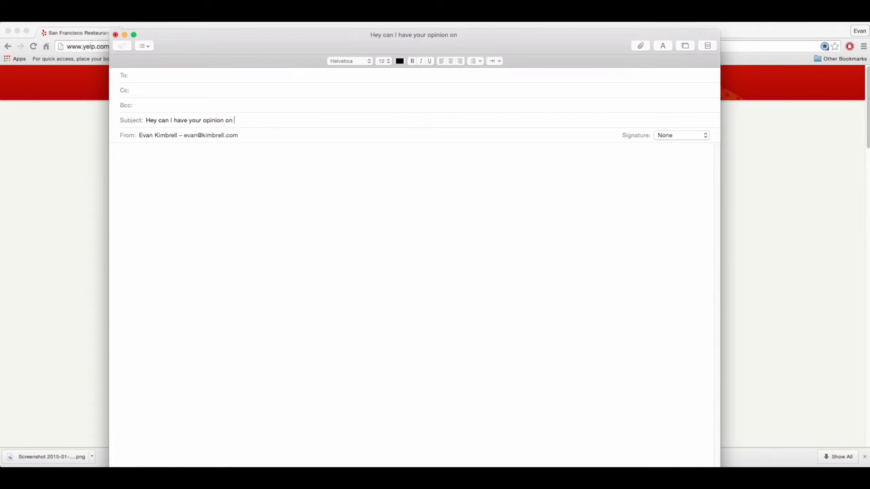
pyautogui.write('something?')
pyautogui.click(414, 305)
pyautogui.write('Hey ______,')
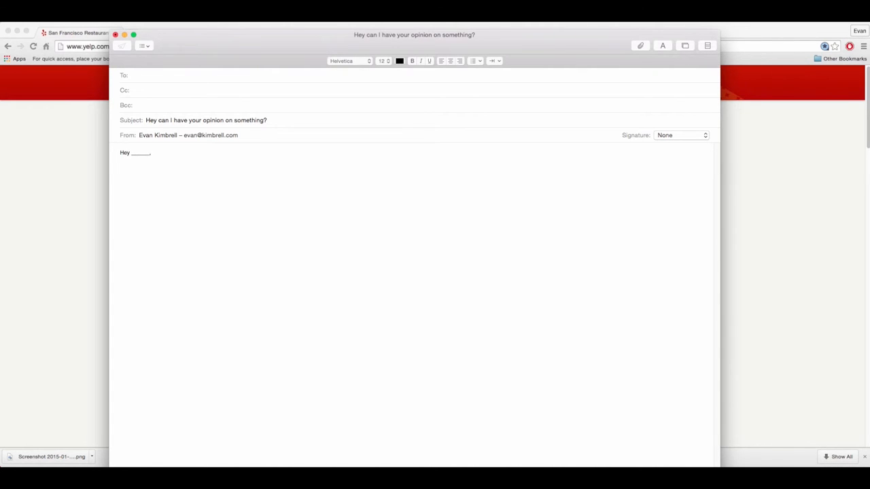
# - Write the body line 'I have an idea for a website. Was curious', removing the stray placeholder
pyautogui.write('I have an')
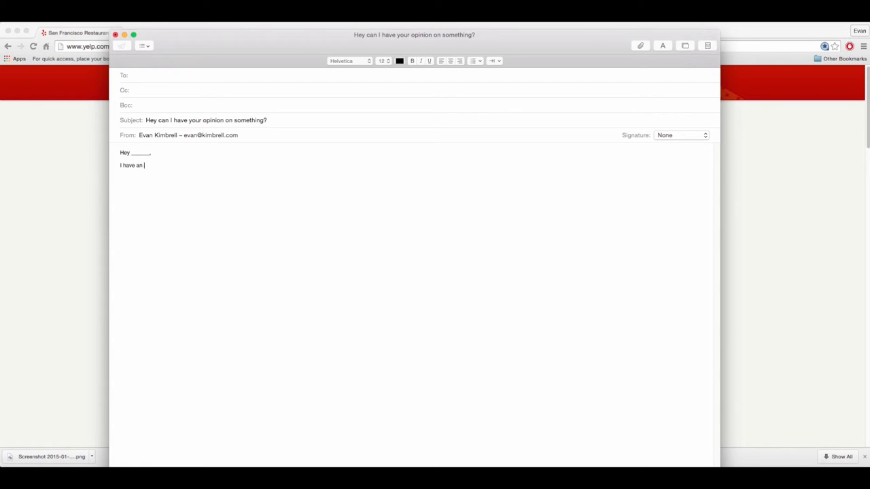
pyautogui.write('idea for ________.')
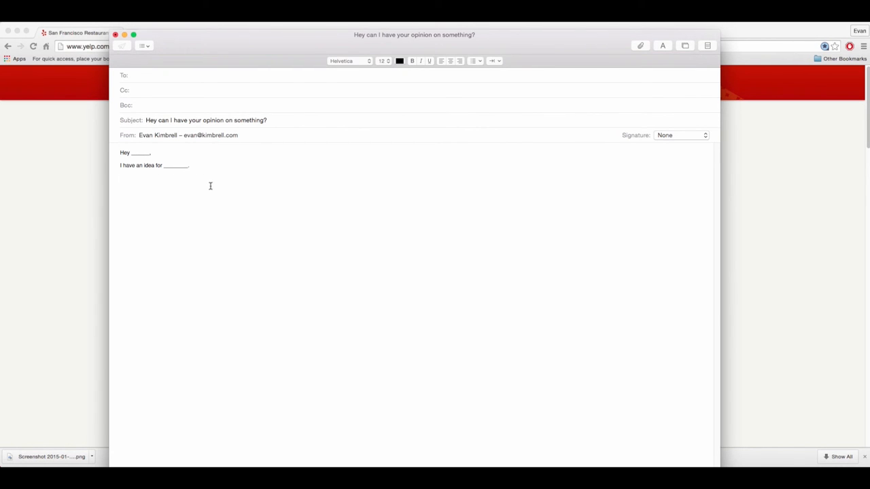
pyautogui.press('Backspace')
pyautogui.write('a website')
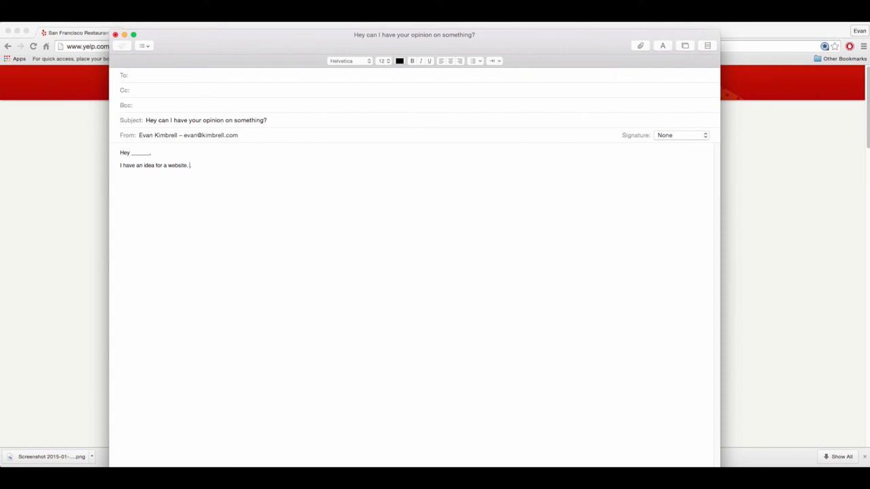
pyautogui.write('Was curious')
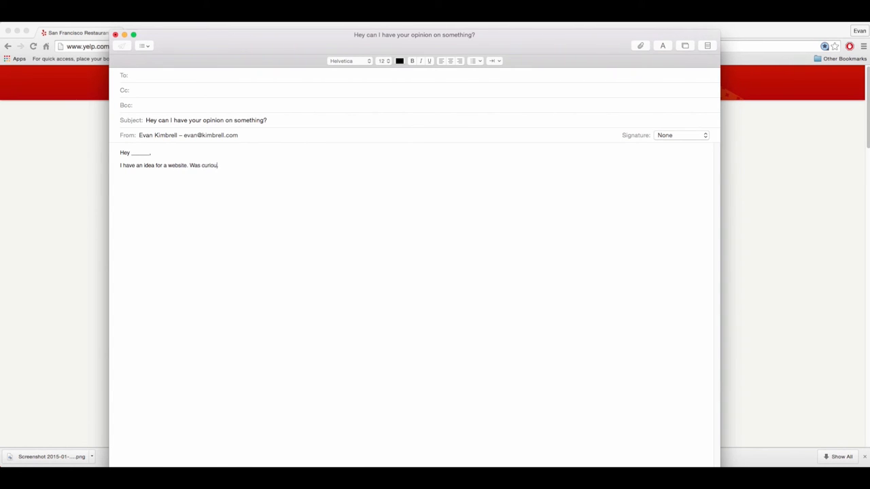